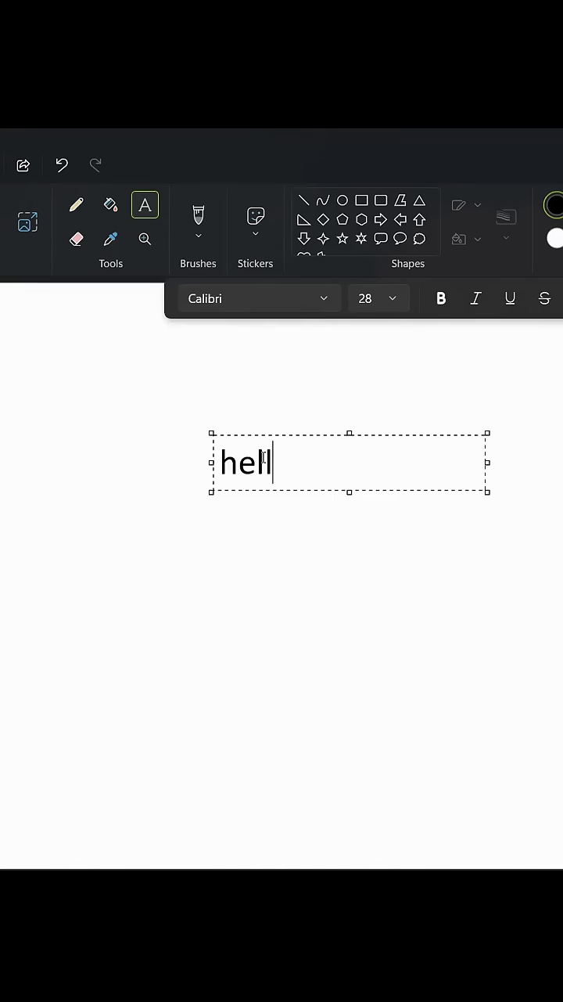
# Write the greeting with the Text tool, then replace it with "the cat sat on the shelf"
pyautogui.write('o, i am an ....\\')
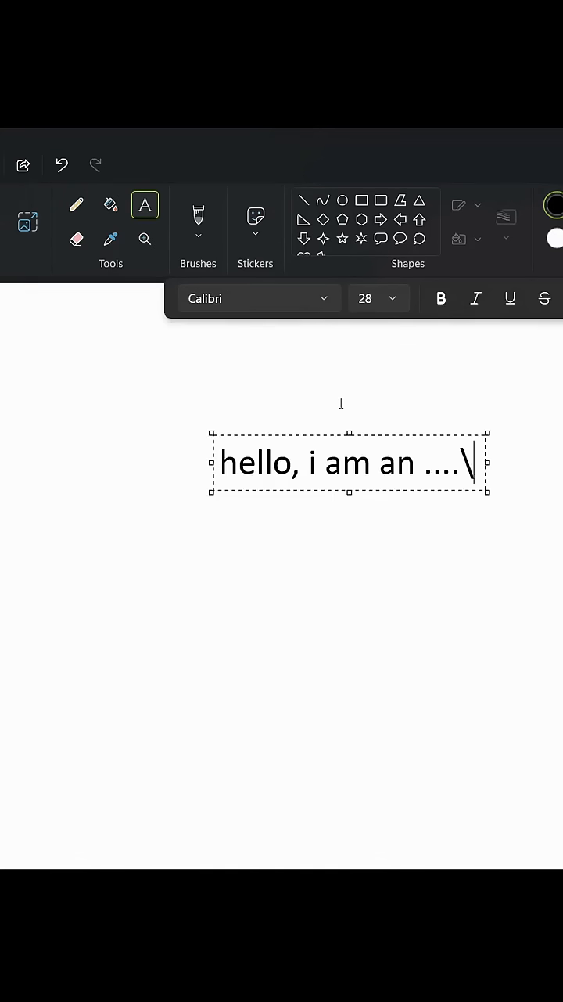
pyautogui.click(76, 203)
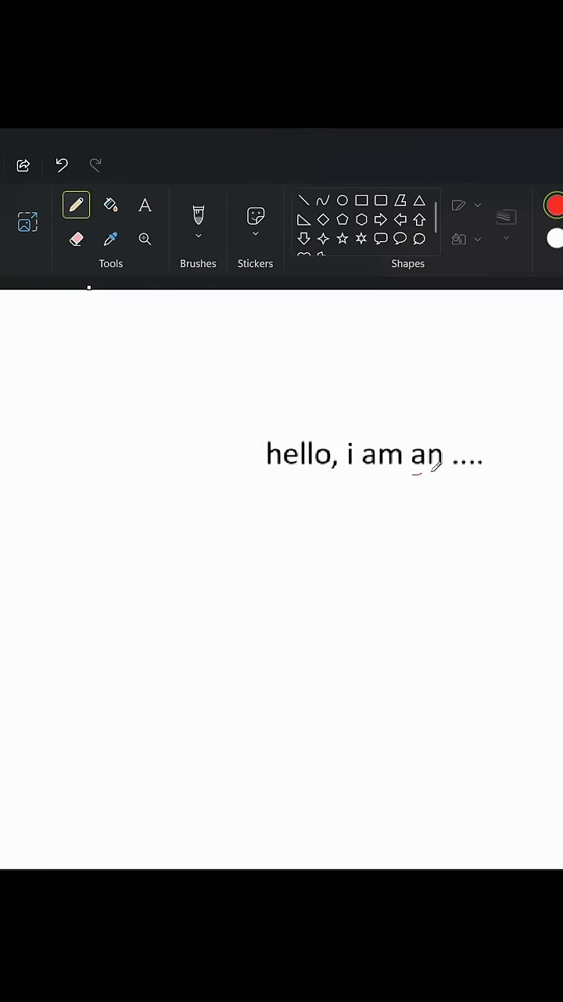
pyautogui.click(197, 217)
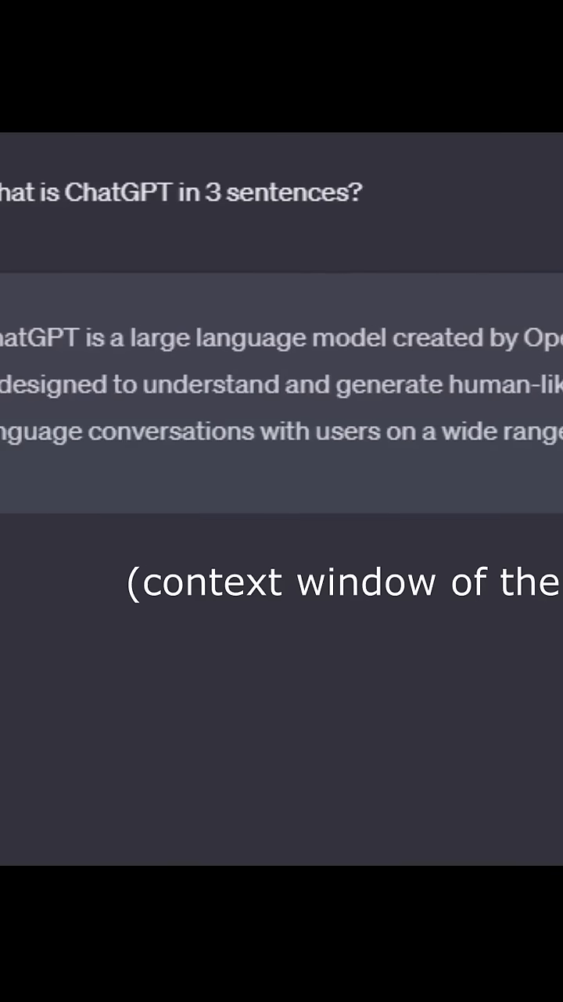
pyautogui.click(379, 298)
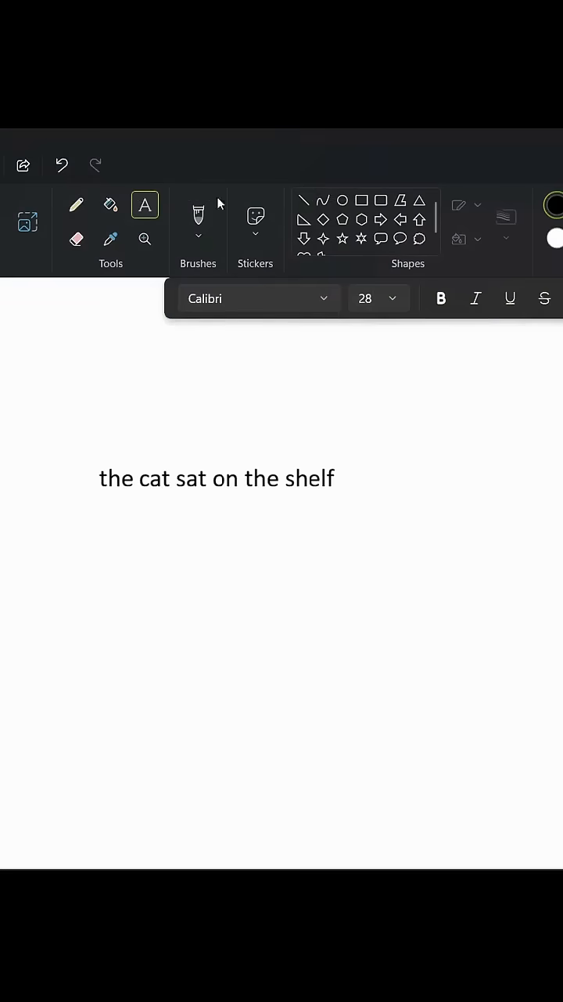
# Box each word in red and sketch arrows to number vectors and a pytorch network
pyautogui.write('toek')
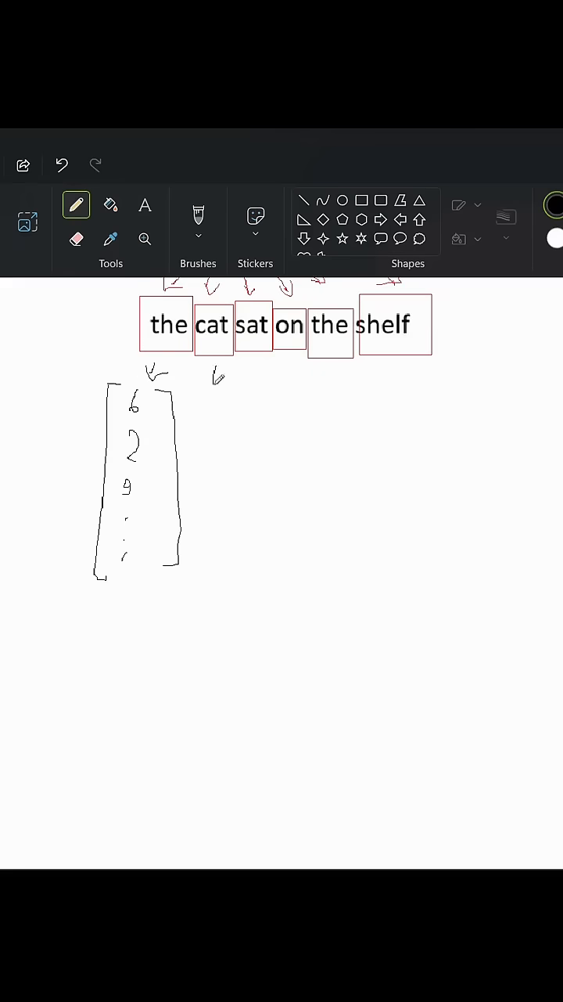
pyautogui.click(144, 205)
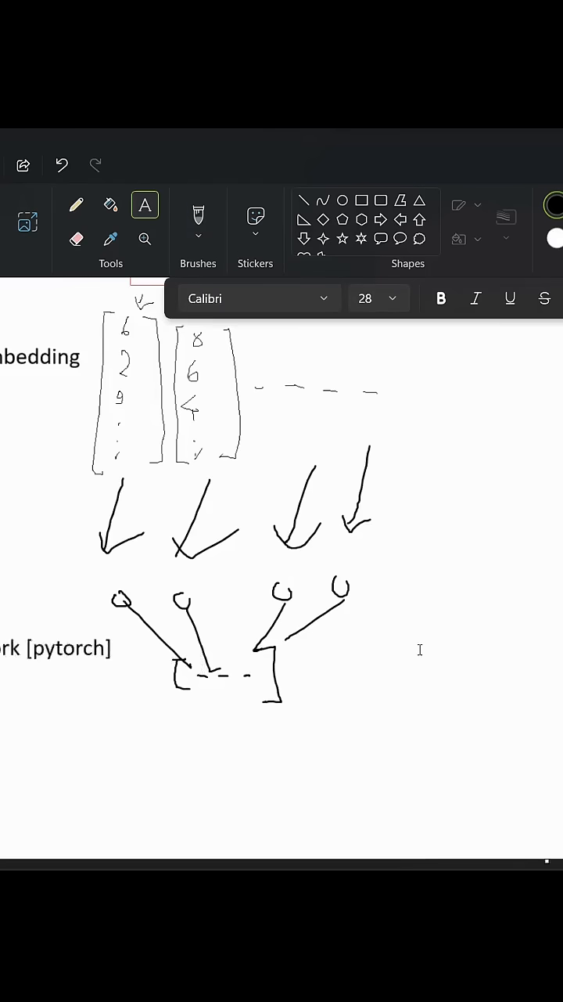
pyautogui.scroll(-3)
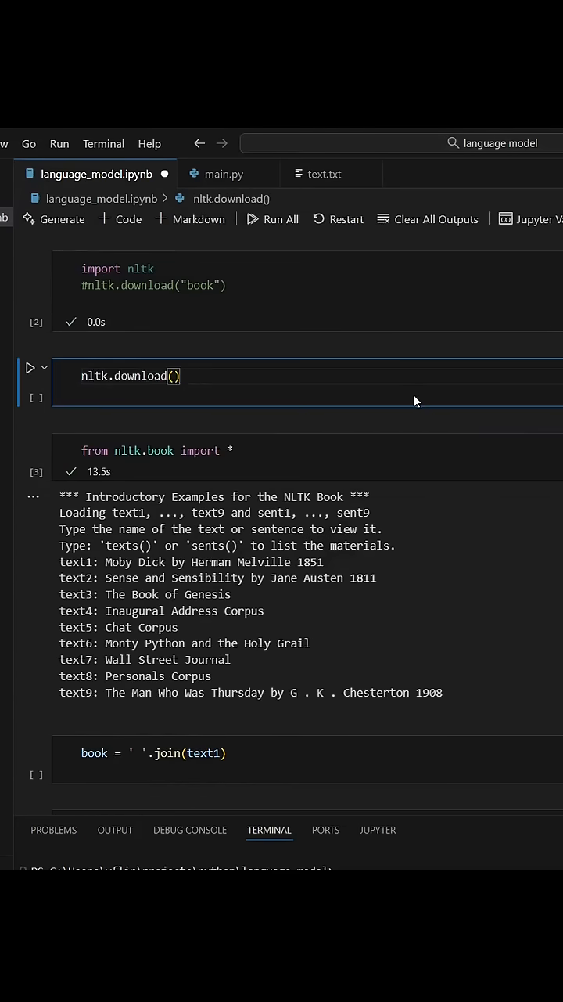
# Show language_model.ipynb with the nltk import and nltk.book texts
pyautogui.write('tensor(encode(text')
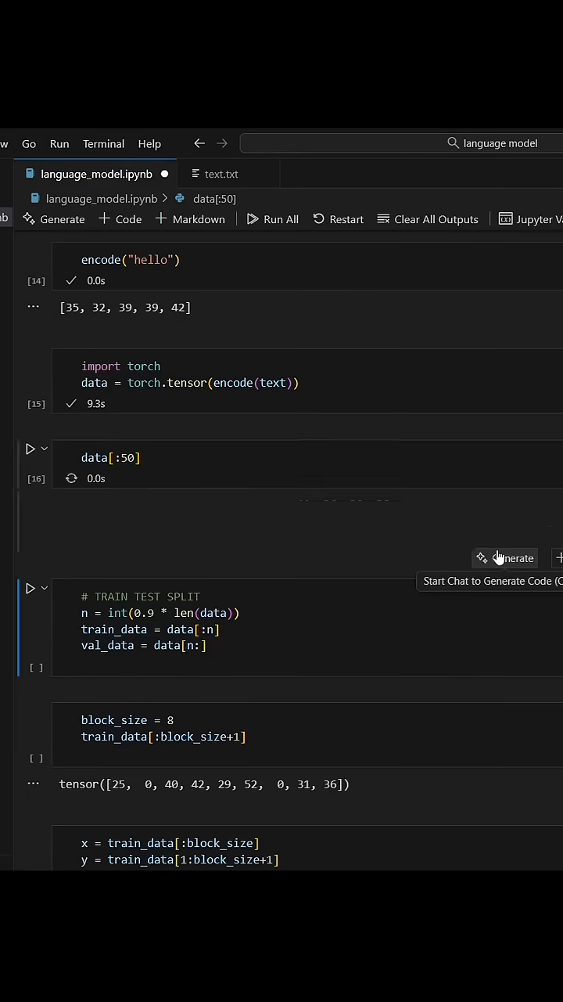
# Scroll the notebook down past the encode and tensor cells to get_batch
pyautogui.scroll(-3)
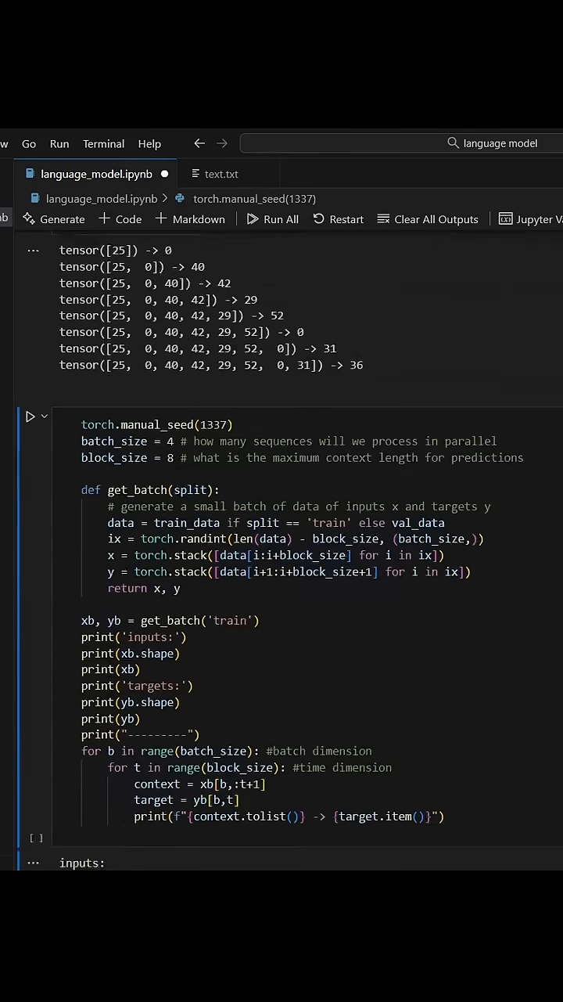